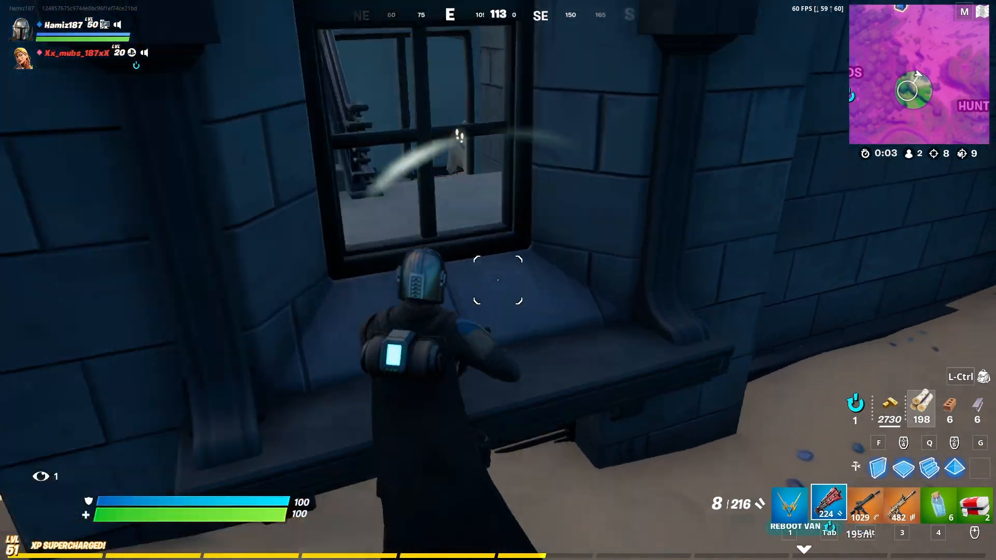
Step: Leave Fortnite and return to the Epic Games Launcher Library page
{"action": "left_click", "coordinate": [498, 285]}
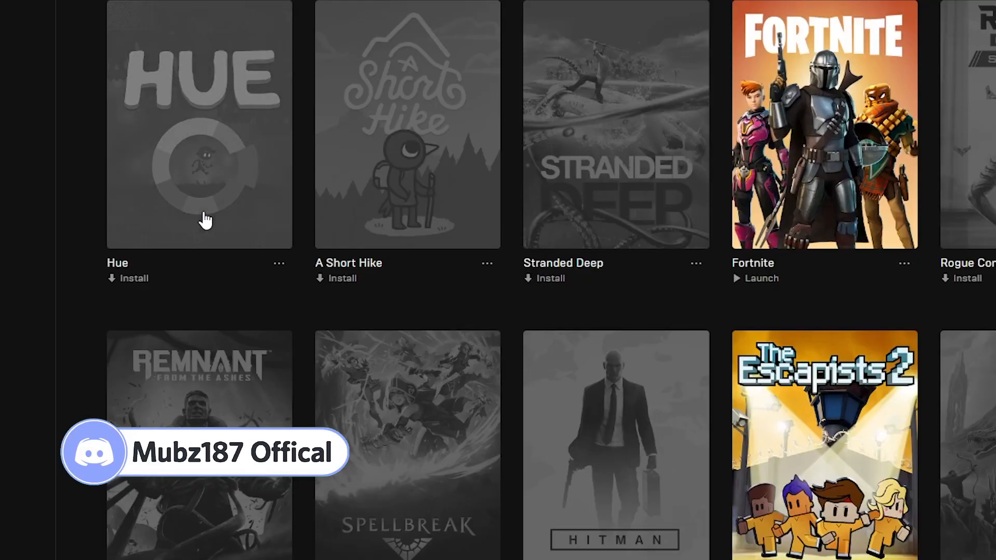
{"action": "left_click", "coordinate": [134, 278]}
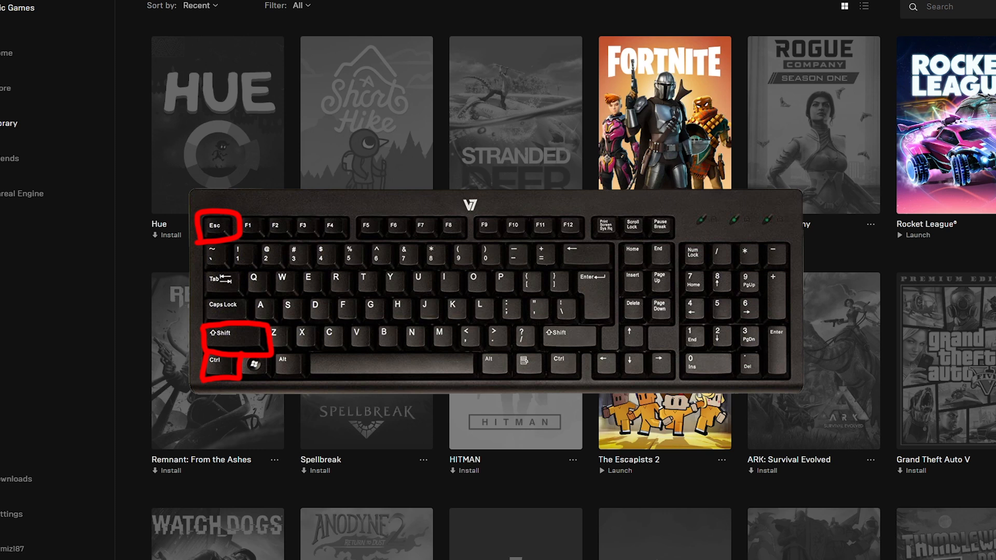
Step: Bring up Task Manager with Ctrl+Shift+Esc and expand it to More details
{"action": "key", "text": "Ctrl+Shift+Esc"}
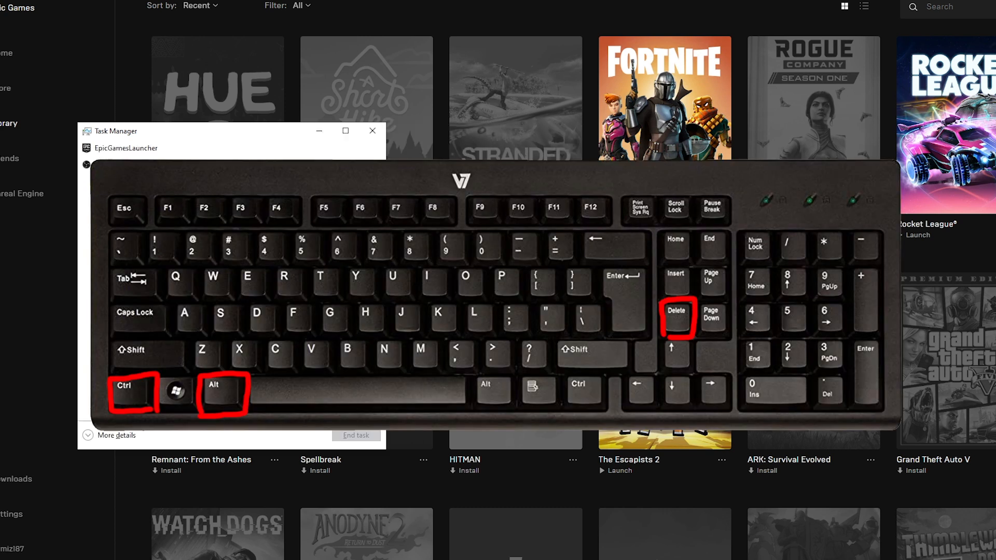
{"action": "mouse_move", "coordinate": [121, 456]}
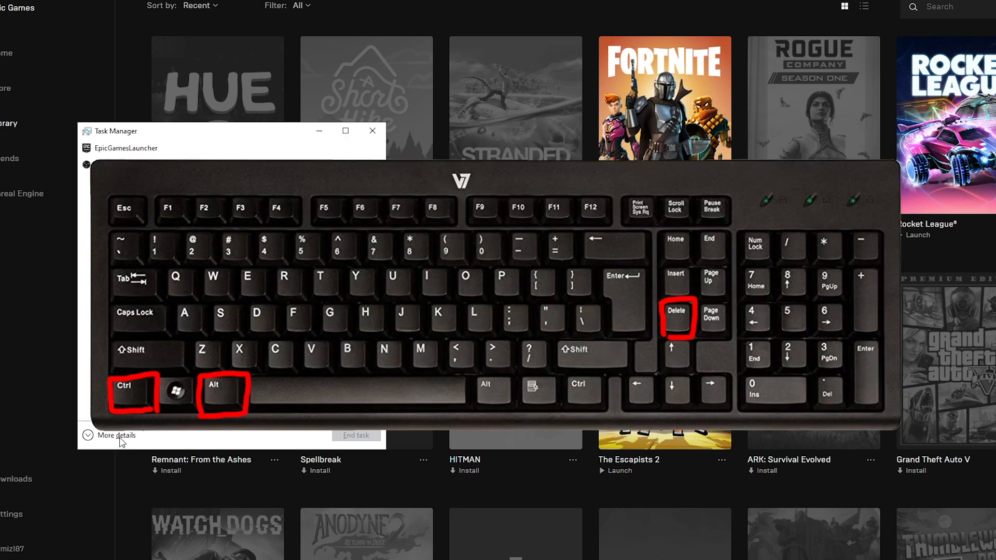
{"action": "left_click", "coordinate": [112, 436]}
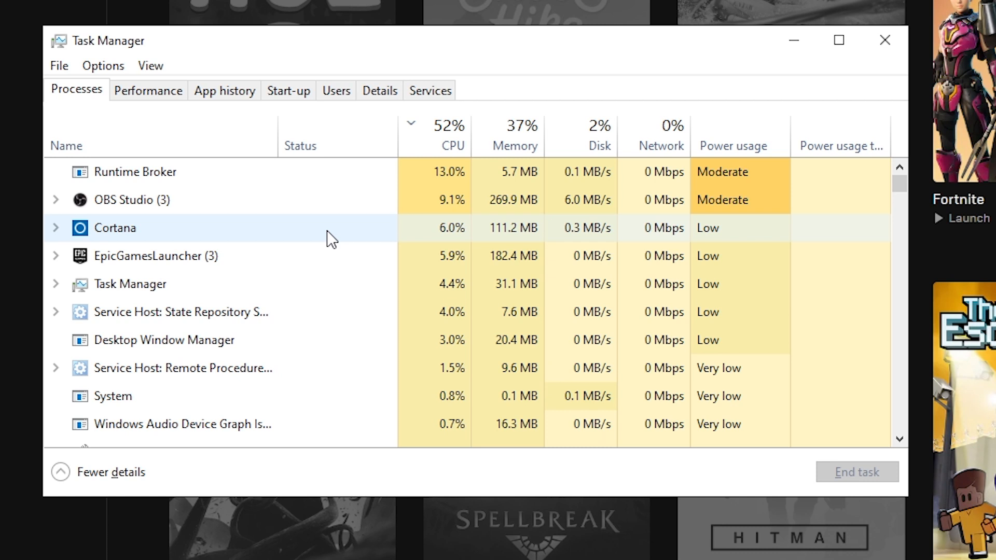
{"action": "mouse_move", "coordinate": [271, 115]}
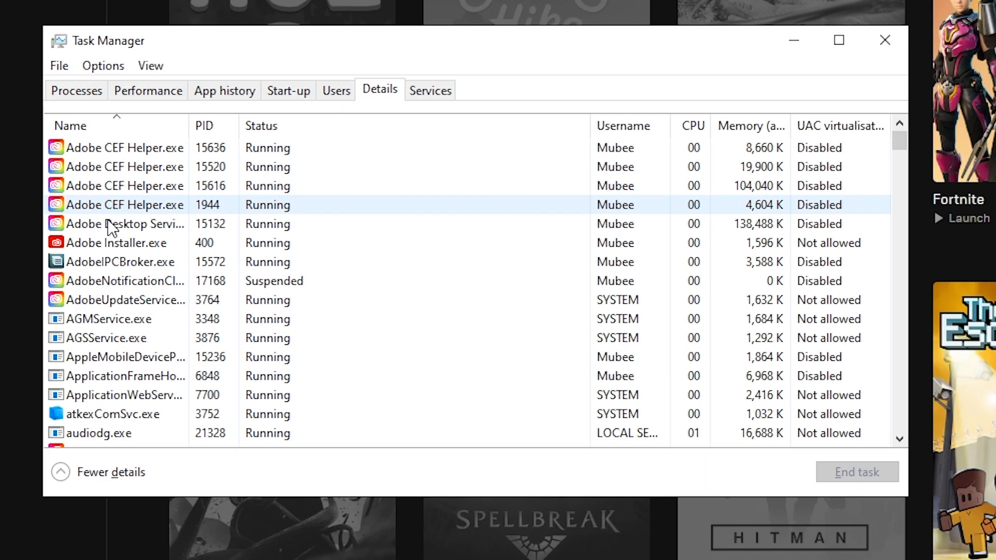
Step: Select EpicGamesLauncher.exe in the Details process list
{"action": "left_click", "coordinate": [120, 224]}
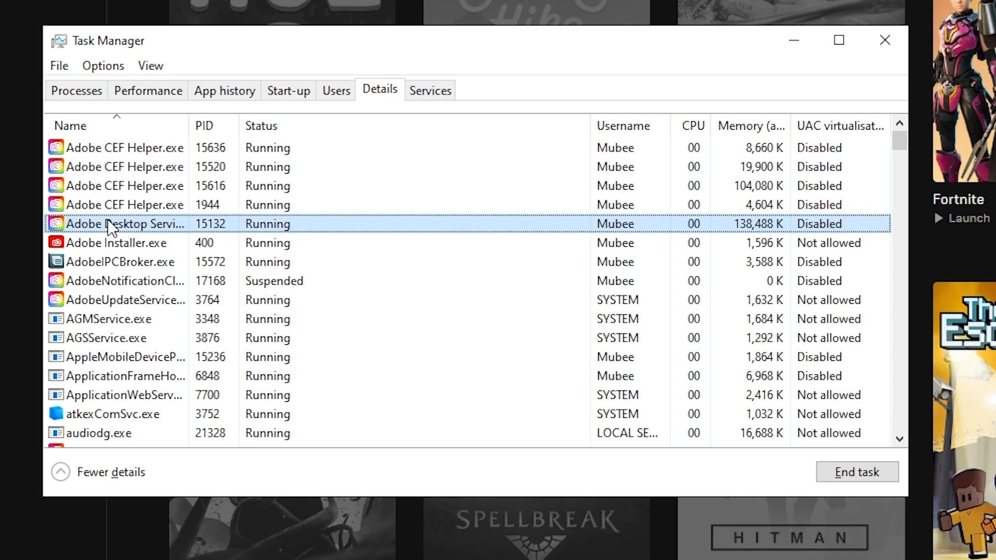
{"action": "mouse_move", "coordinate": [201, 235]}
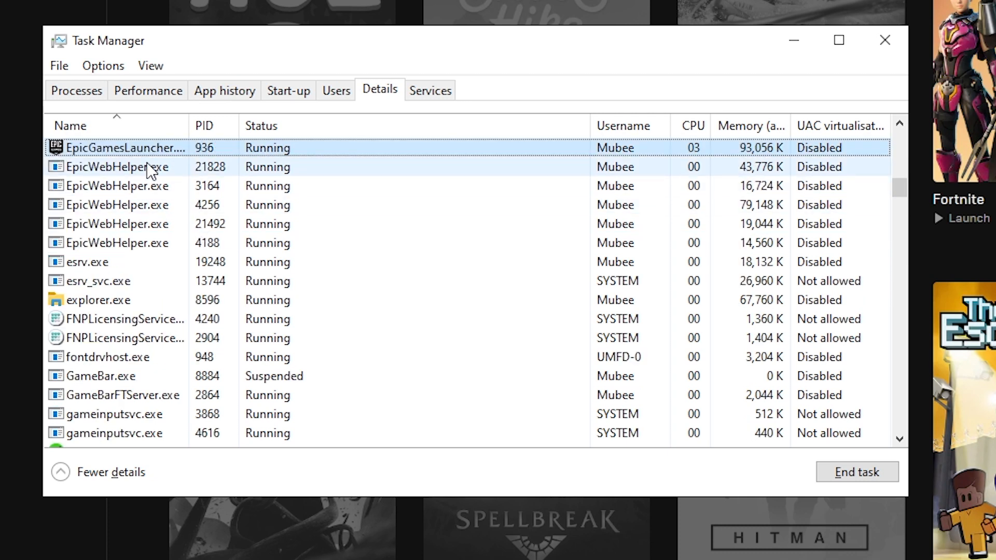
{"action": "left_click", "coordinate": [124, 147]}
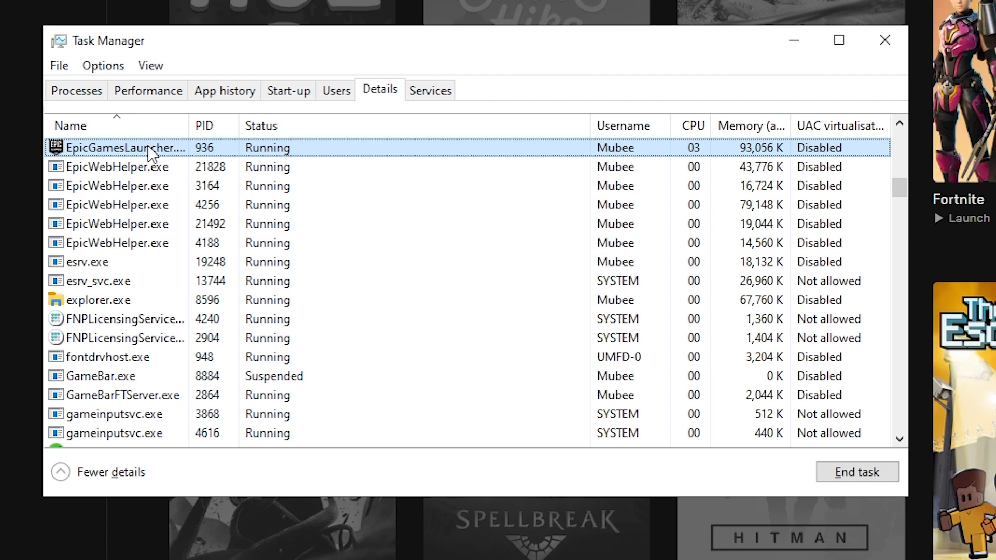
Step: Set EpicGamesLauncher.exe to High priority, confirm the change, and close Task Manager
{"action": "right_click", "coordinate": [150, 150]}
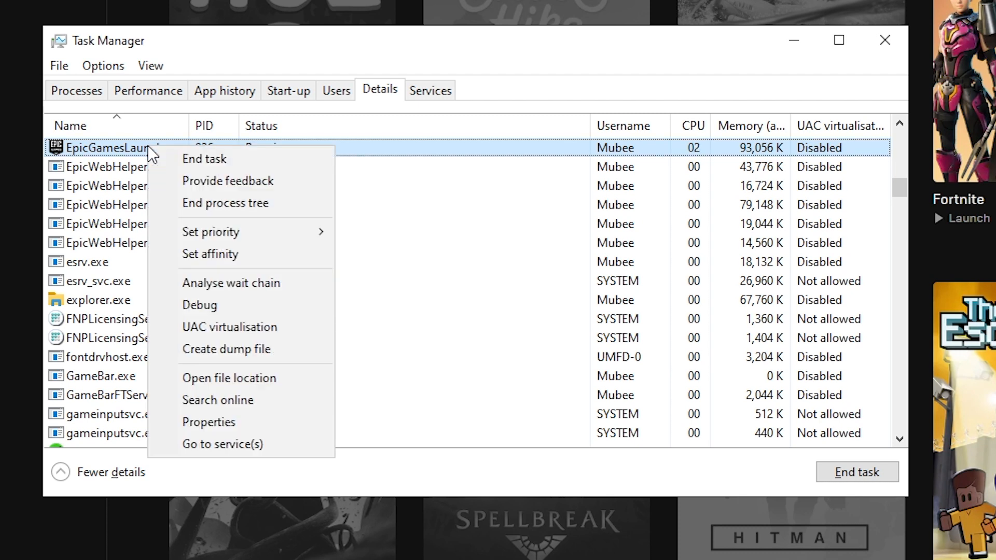
{"action": "mouse_move", "coordinate": [160, 154]}
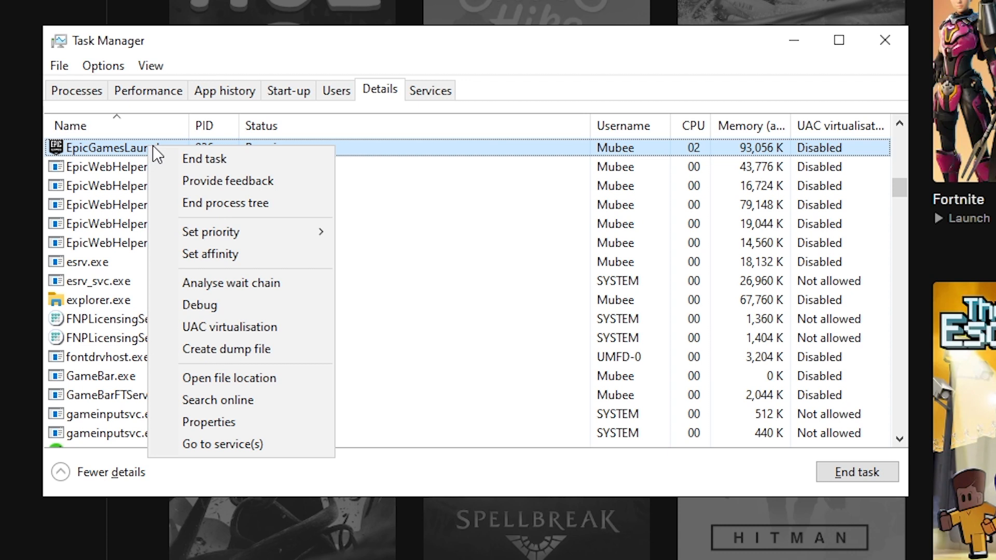
{"action": "mouse_move", "coordinate": [308, 244]}
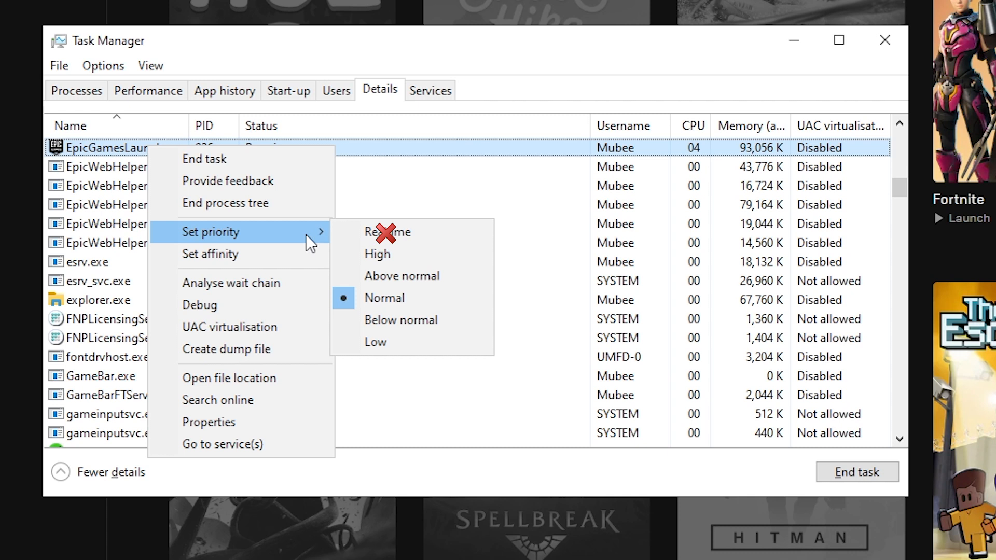
{"action": "mouse_move", "coordinate": [391, 256]}
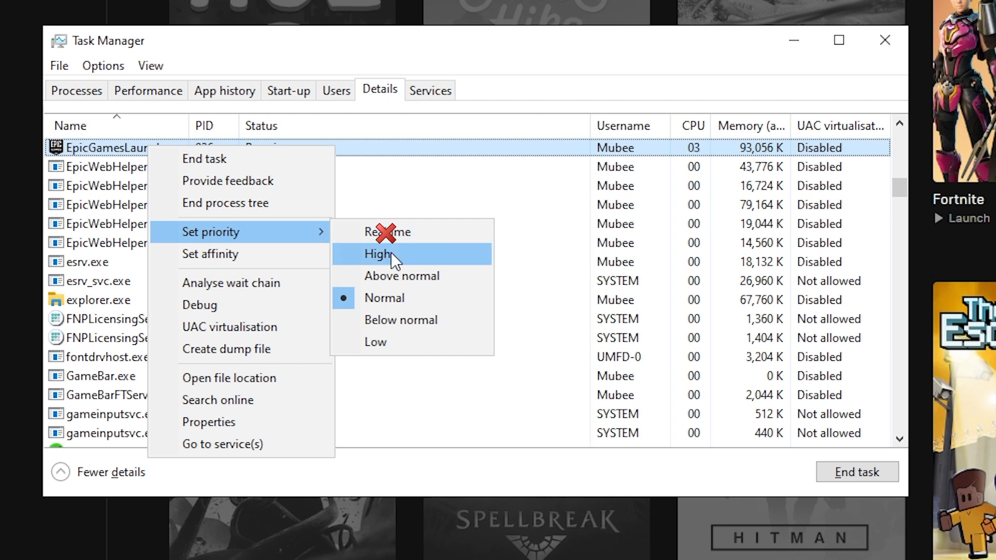
{"action": "left_click", "coordinate": [382, 254]}
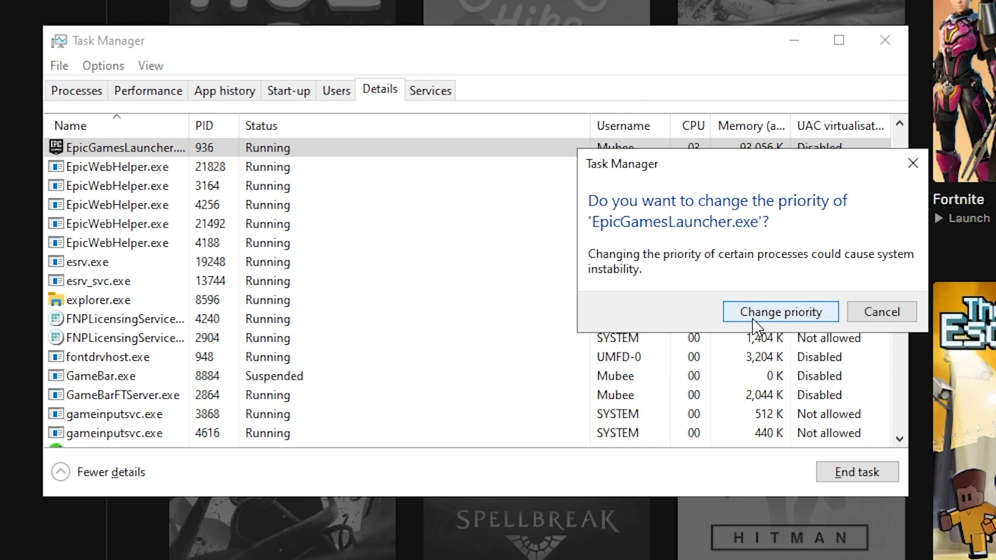
{"action": "left_click", "coordinate": [781, 311]}
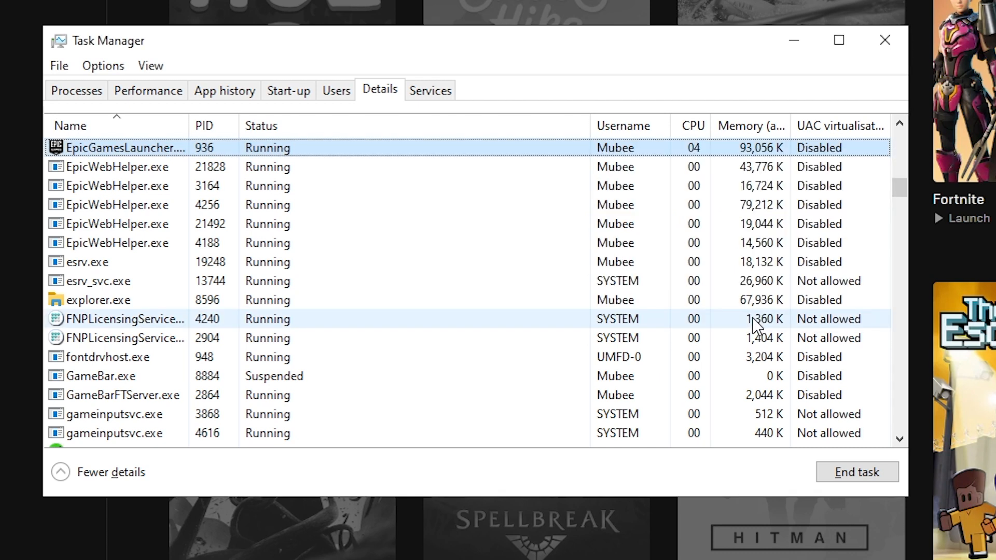
{"action": "mouse_move", "coordinate": [885, 41]}
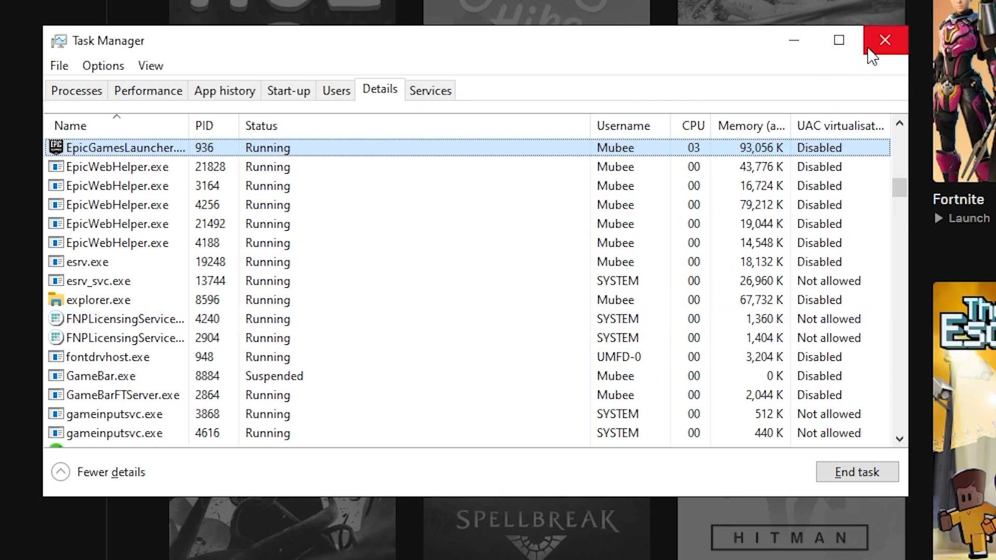
{"action": "left_click", "coordinate": [885, 40]}
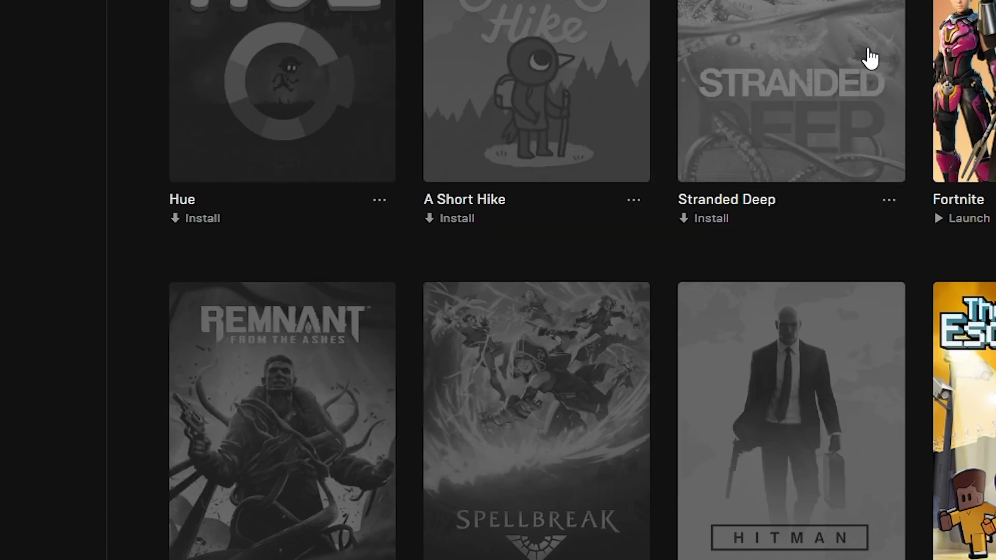